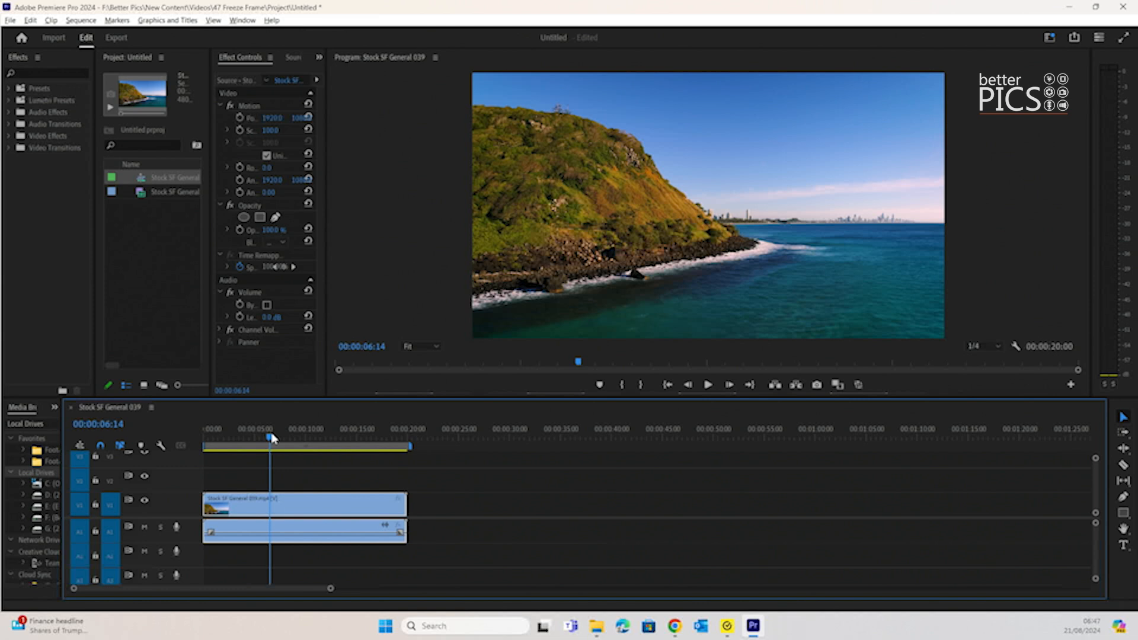
- Insert a frame hold segment at about 00:00:08:18, splitting the coastline clip into three pieces
drag(269, 437, 296, 438)
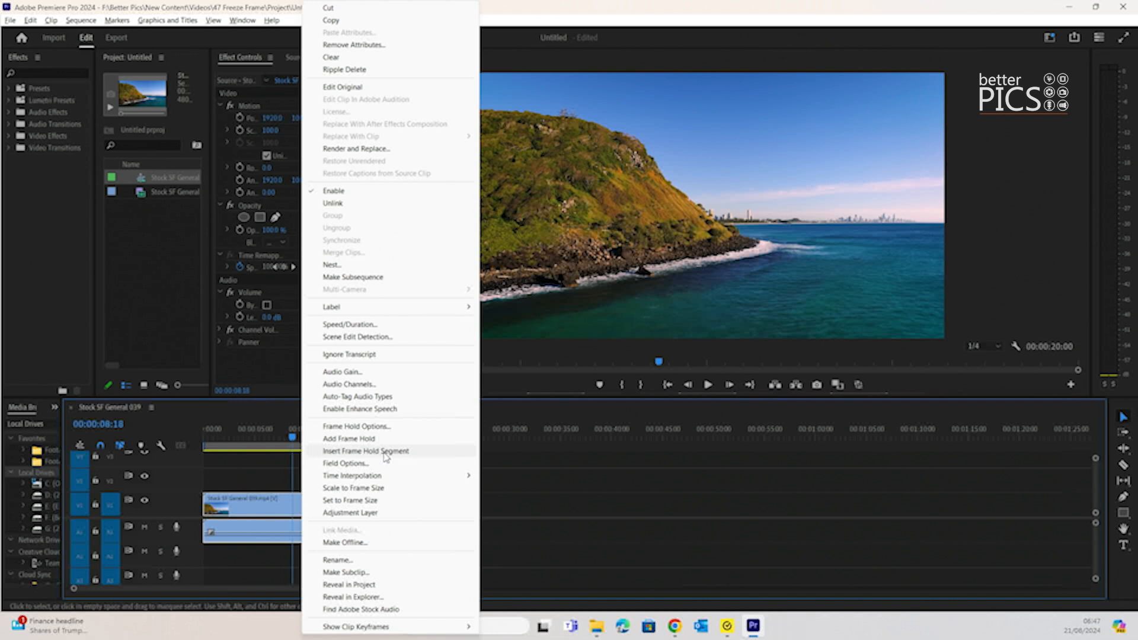
click(366, 450)
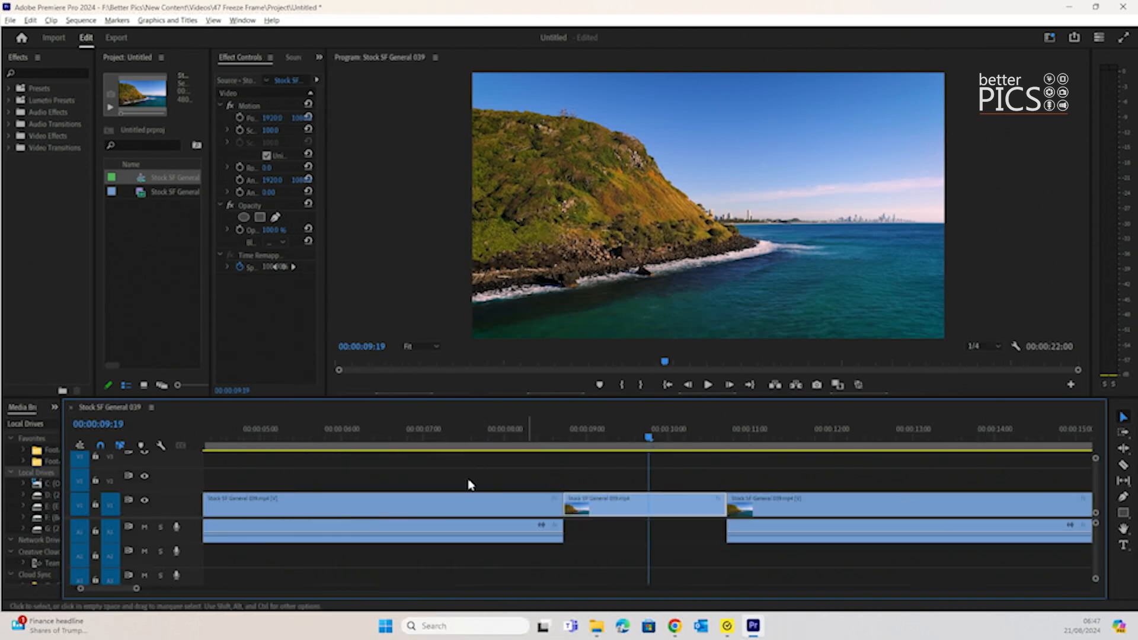
- Zoom the timeline out so the whole sequence is visible and start playback through the hold
drag(642, 505, 642, 505)
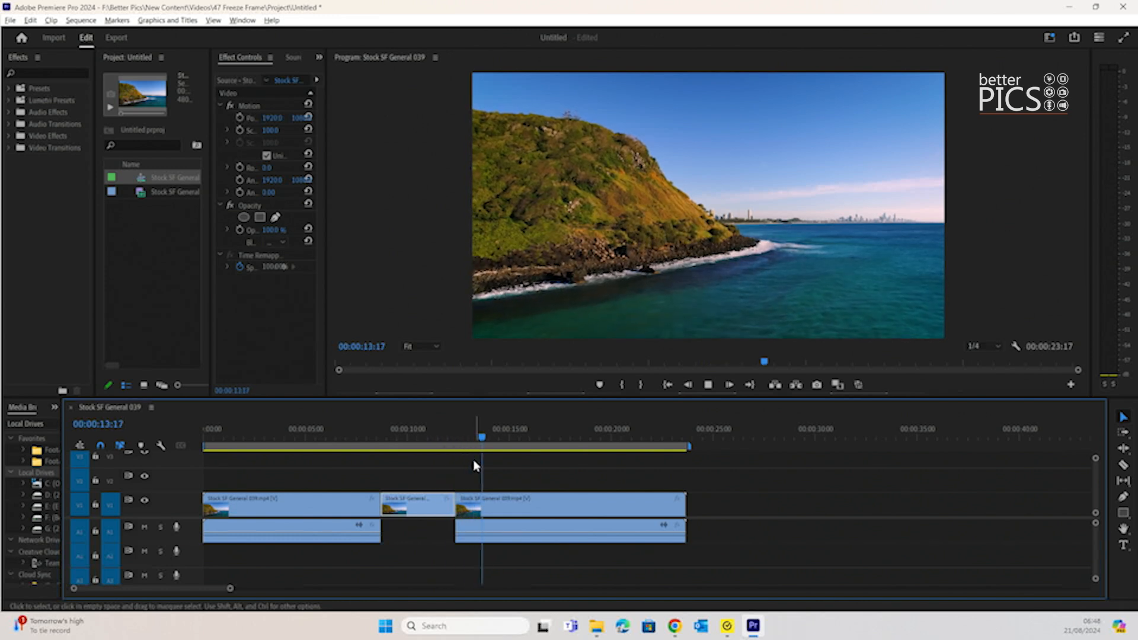
- Rewind playback to just before the frame hold and let it run into the final coastline piece
click(412, 437)
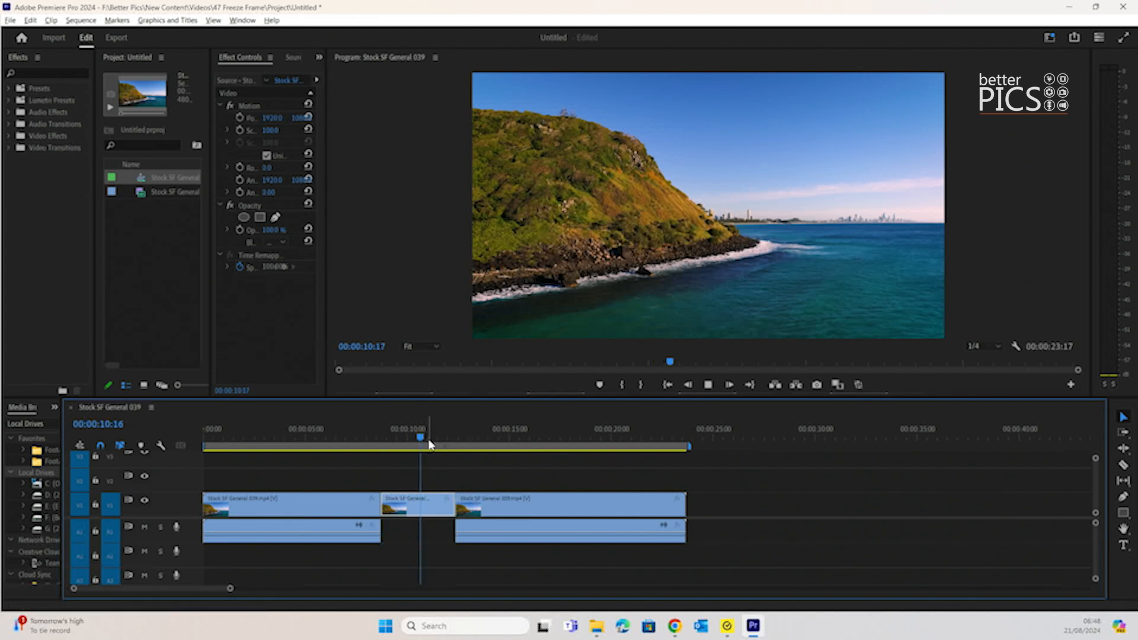
click(462, 437)
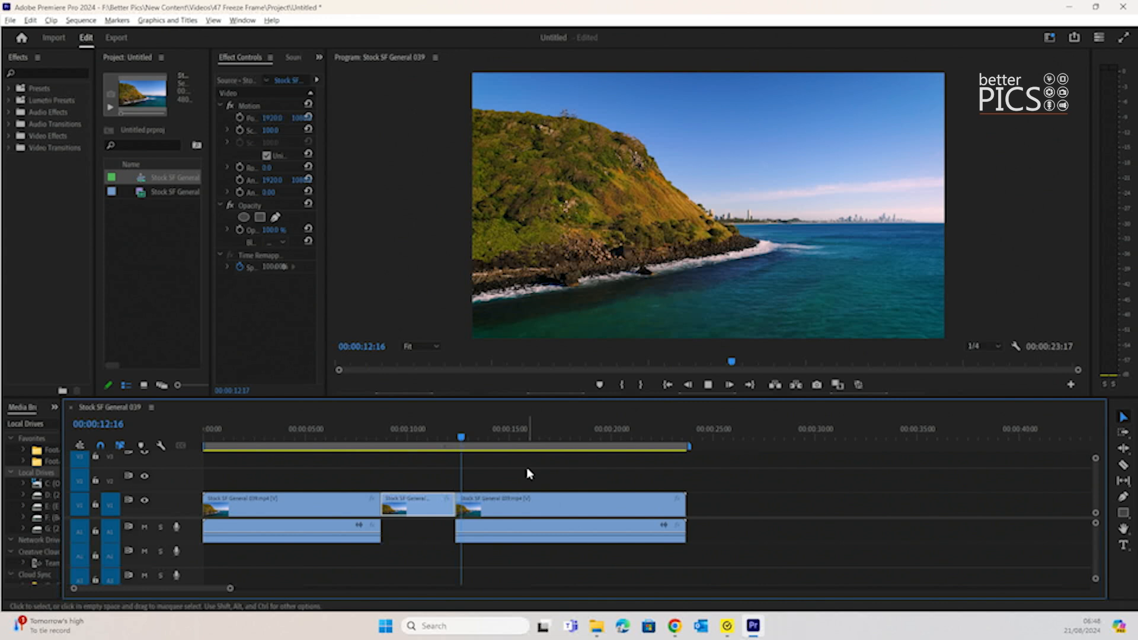